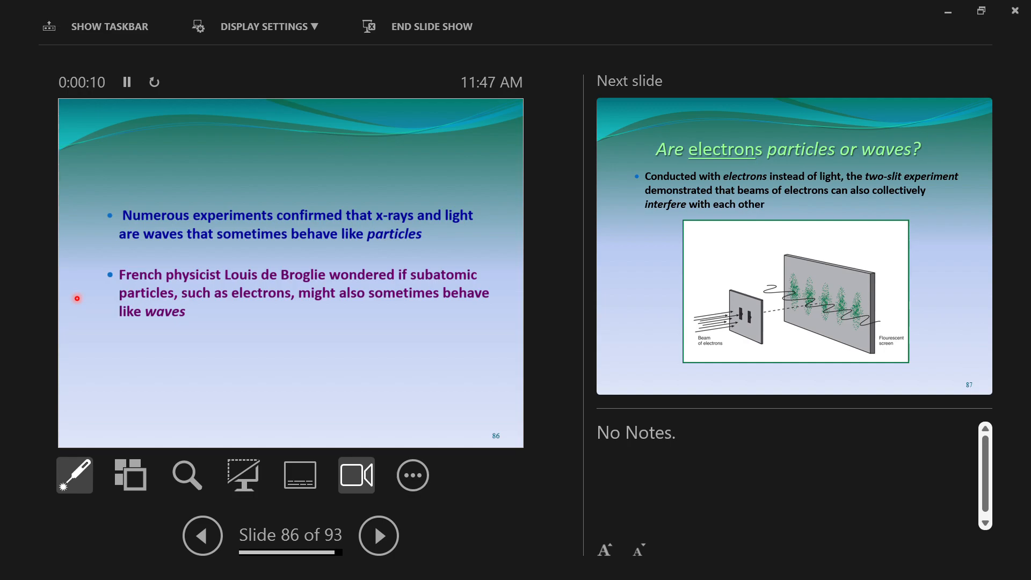
mouse_move(105, 198)
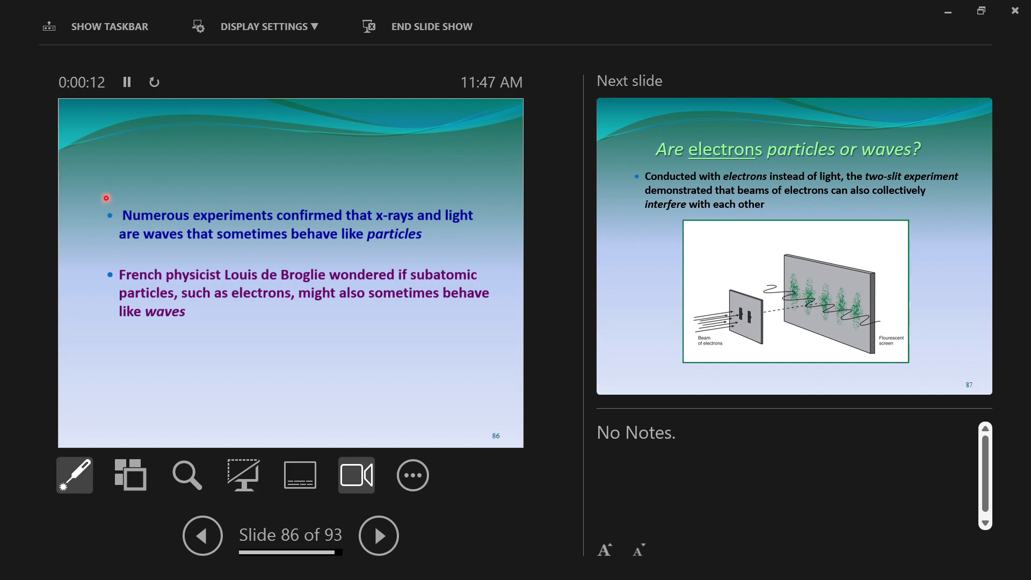
mouse_move(110, 217)
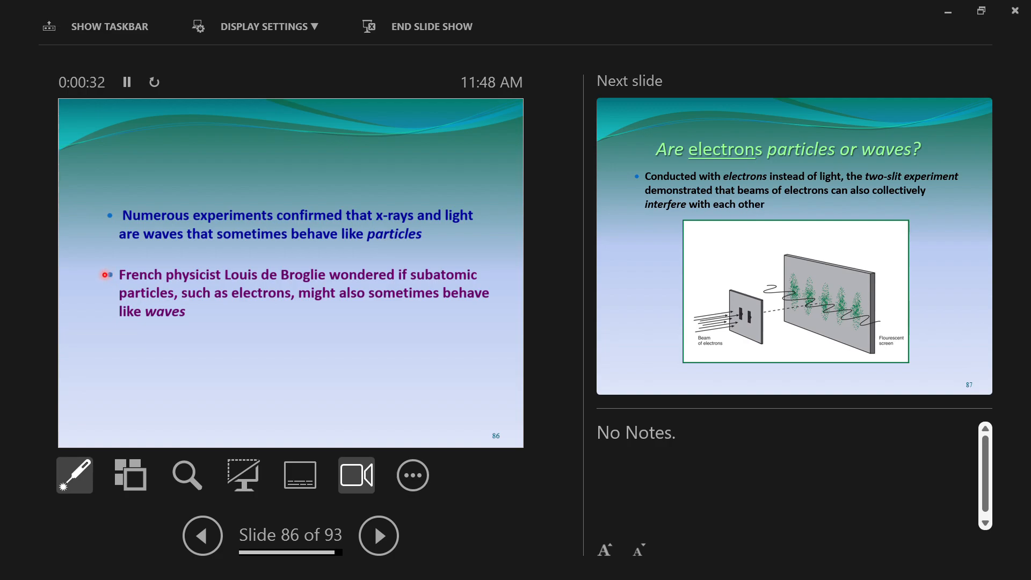
Step: Advance through slide 87 on the two-slit experiment to slide 88, 'Electrons as particle/waves'
click(378, 535)
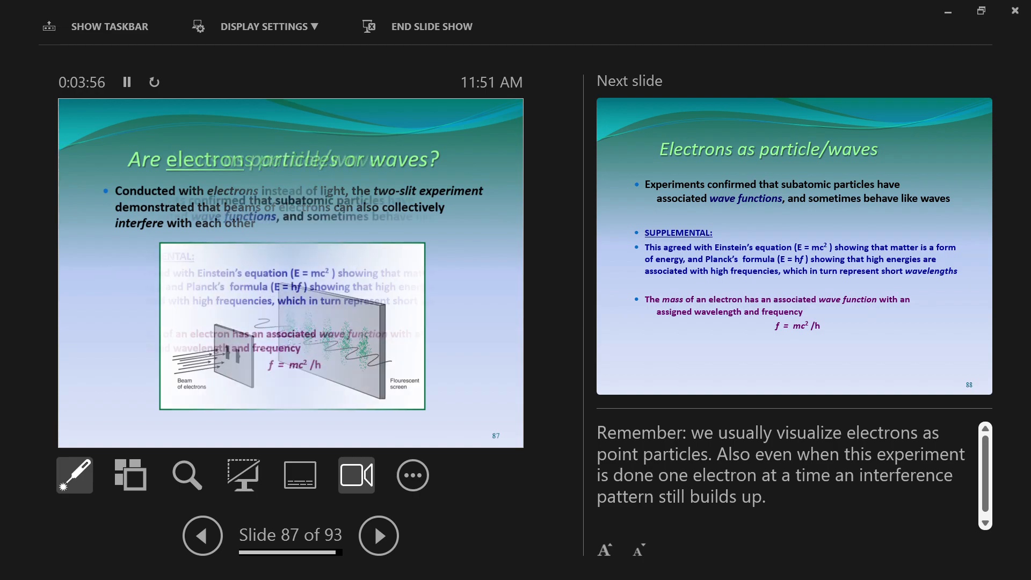
click(378, 535)
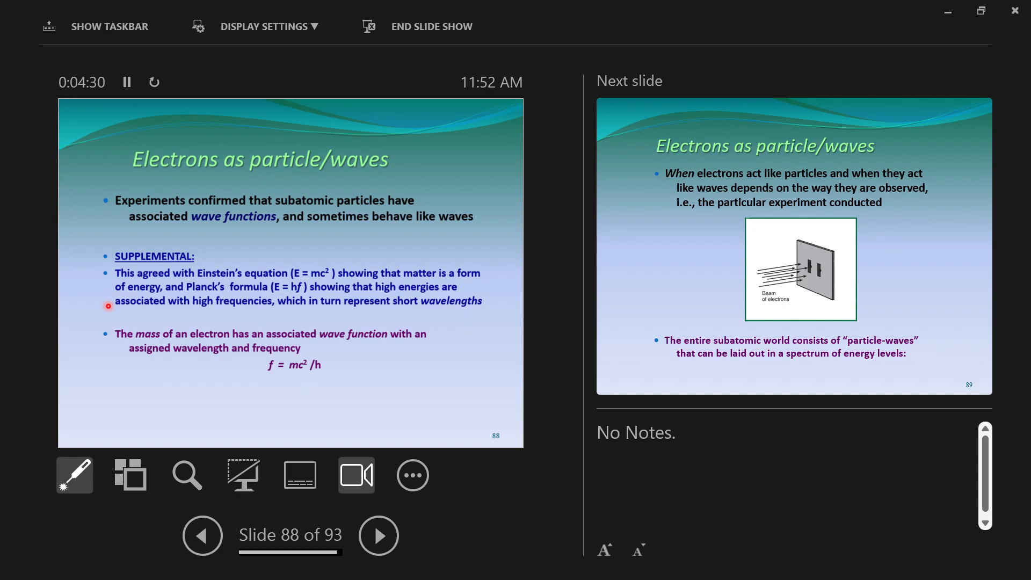
mouse_move(80, 280)
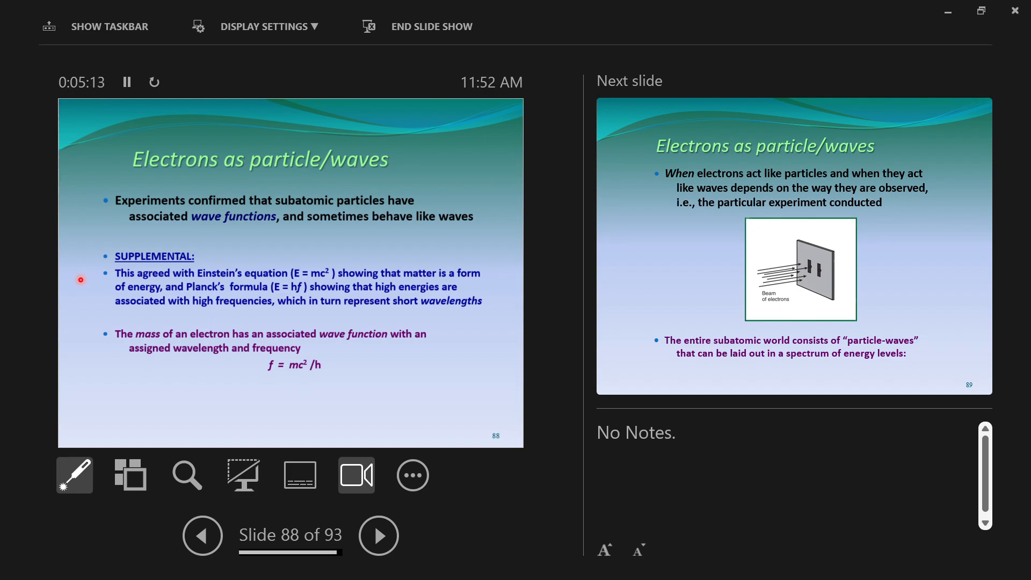
click(378, 535)
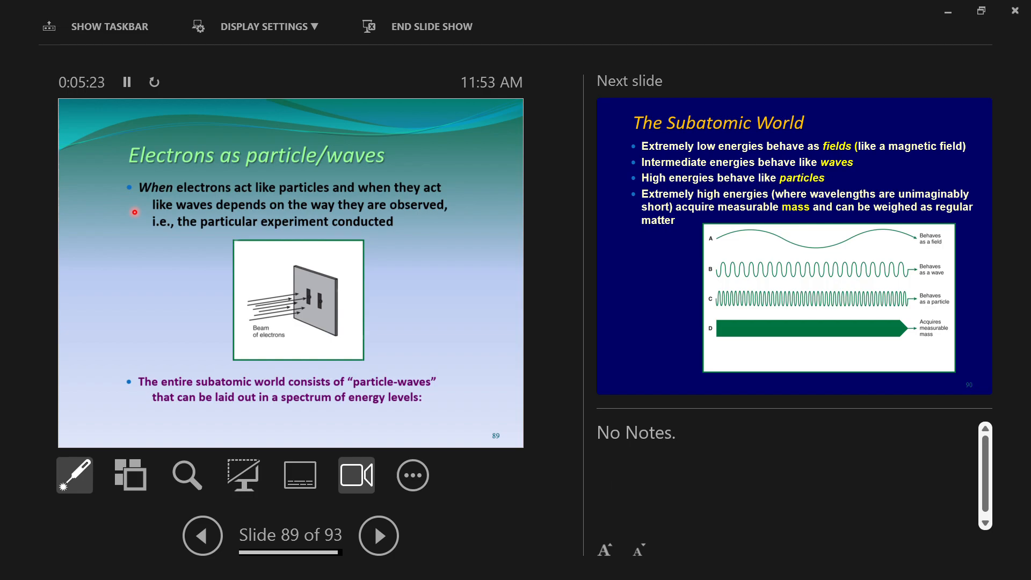
mouse_move(304, 246)
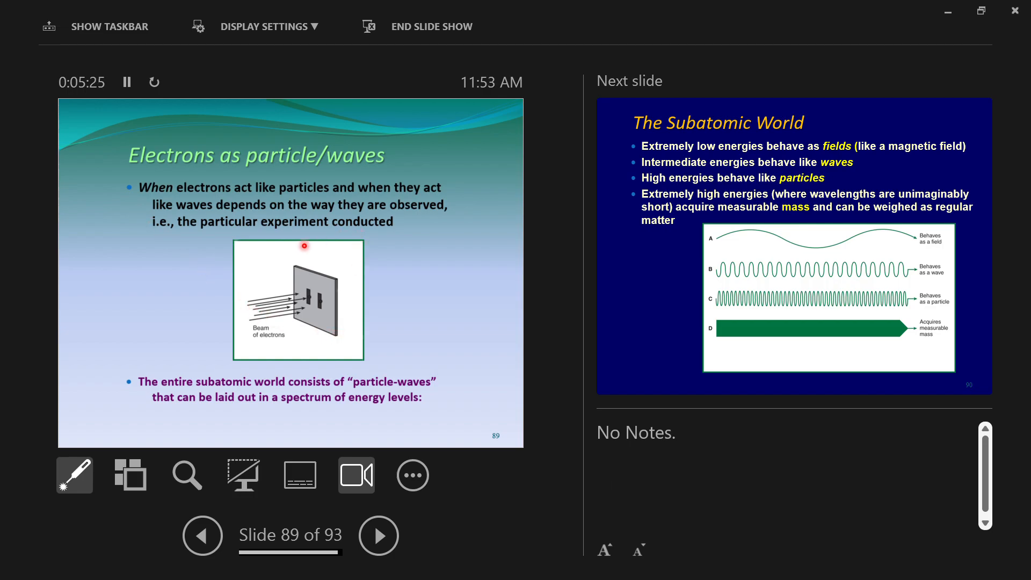
click(202, 535)
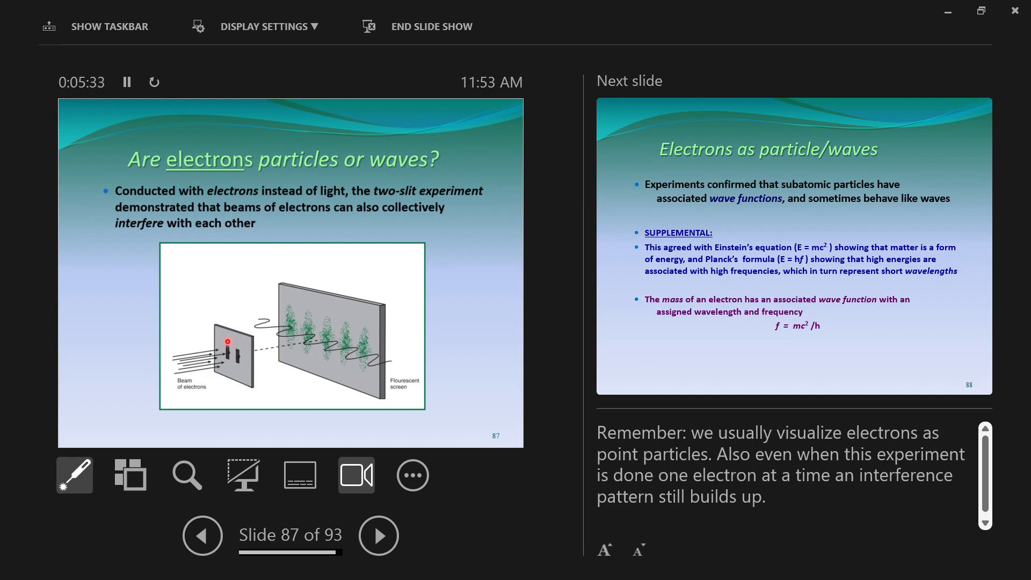
mouse_move(259, 337)
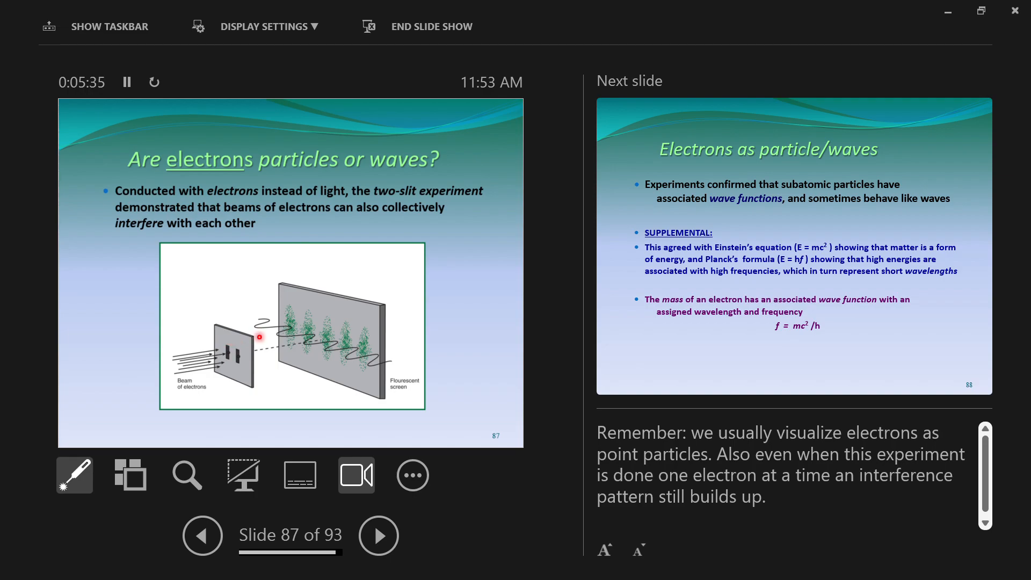
mouse_move(335, 322)
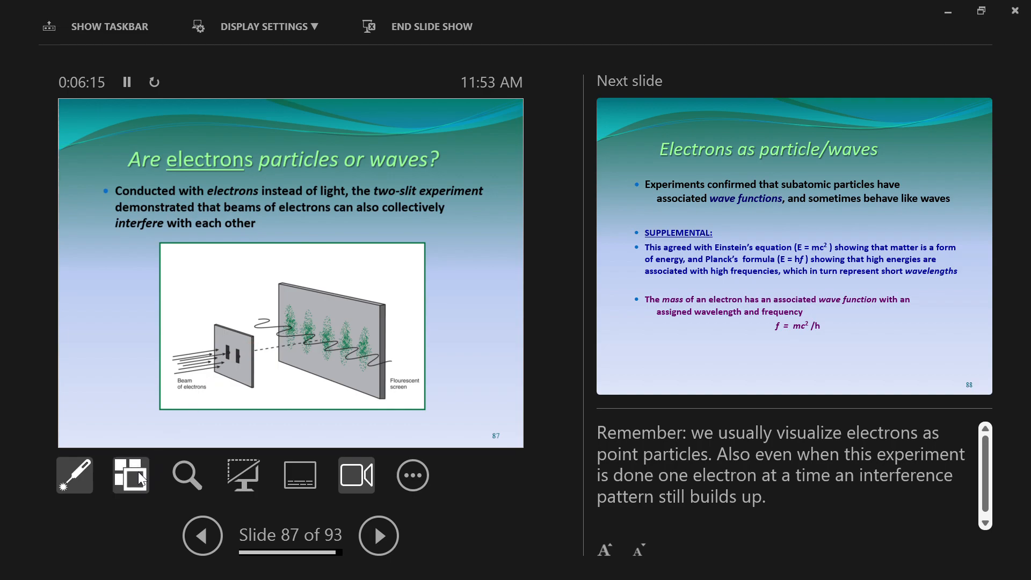
Step: Jump to slide 90, 'The Subatomic World', from the all-slides overview
click(130, 474)
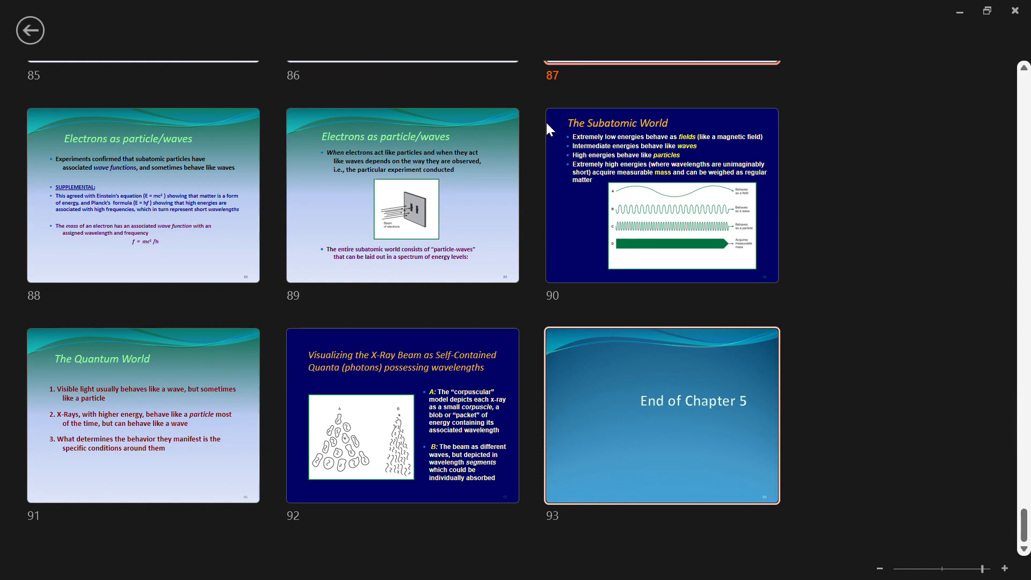
double_click(660, 195)
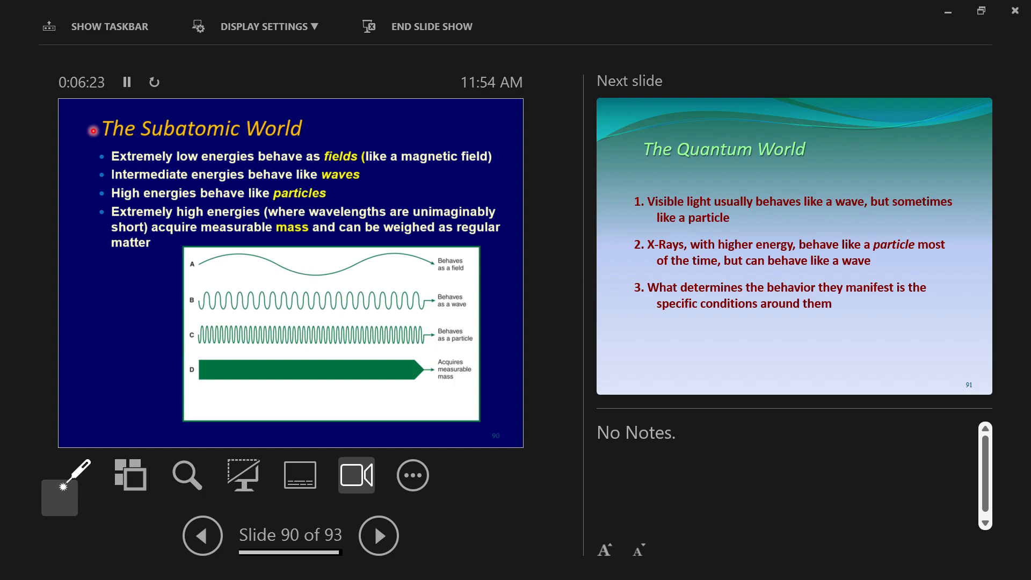
mouse_move(92, 143)
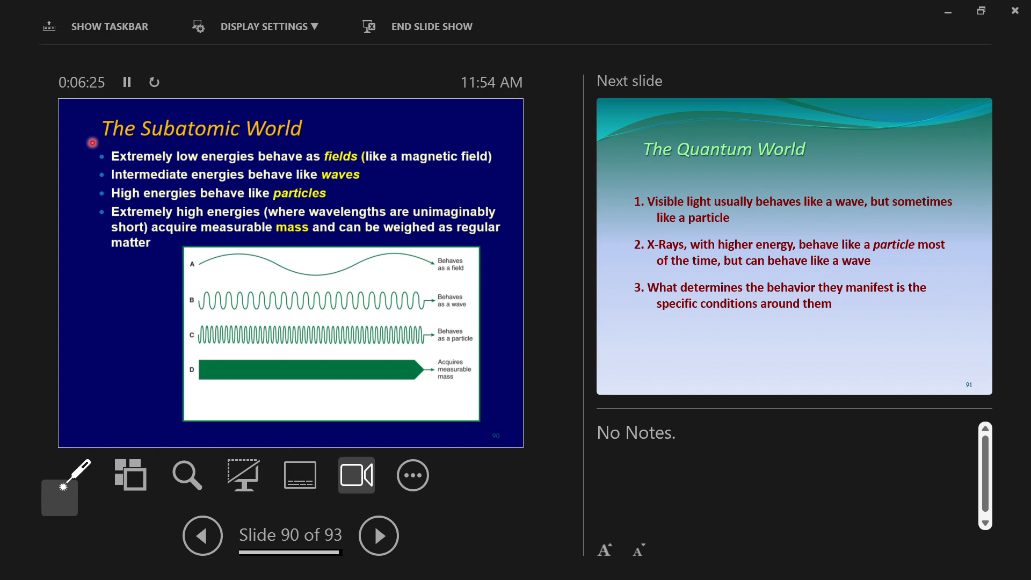
mouse_move(100, 155)
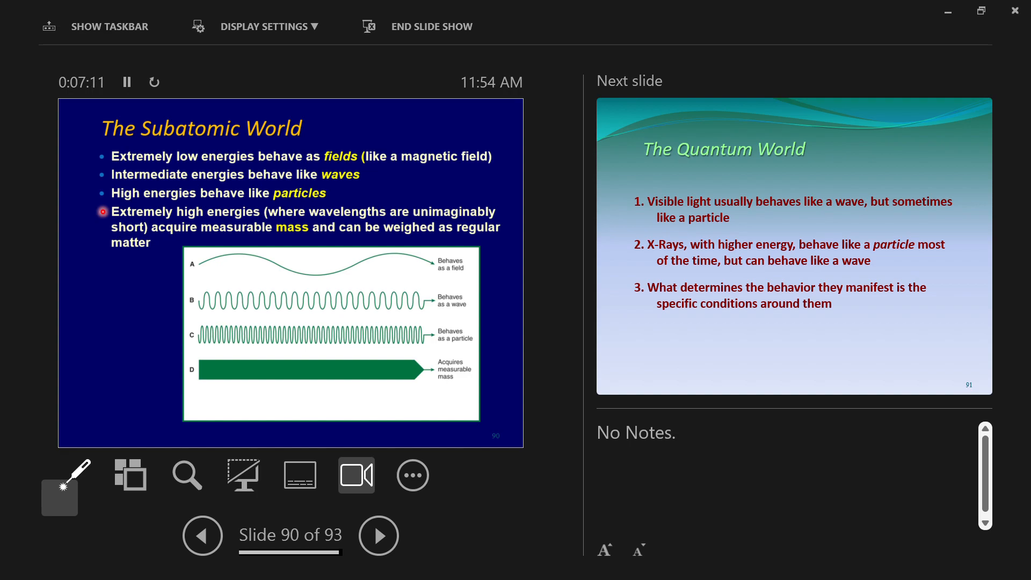
Step: Advance to slide 91, 'The Quantum World', then reselect it from the slide overview
click(379, 535)
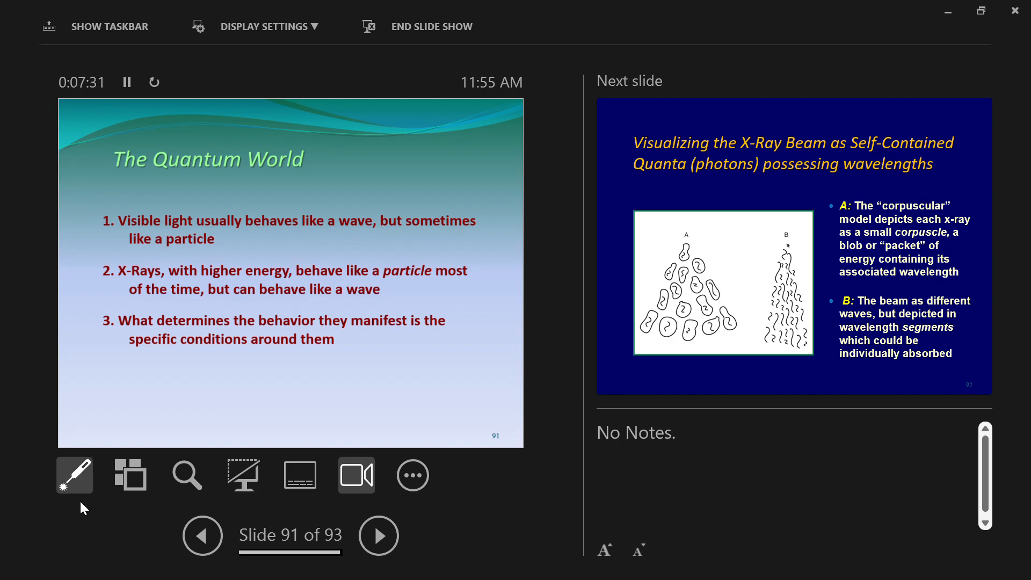
click(129, 474)
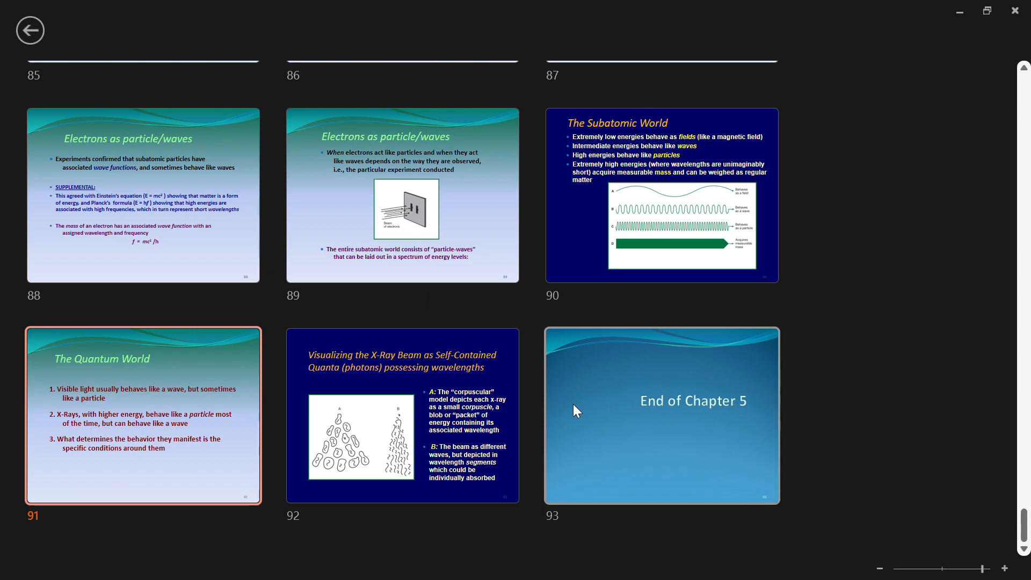
double_click(143, 415)
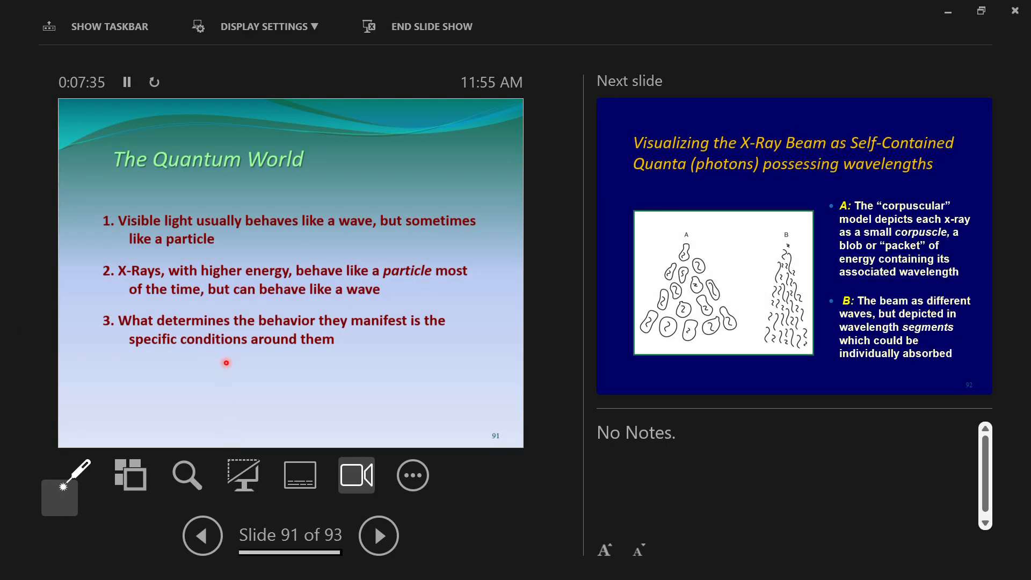